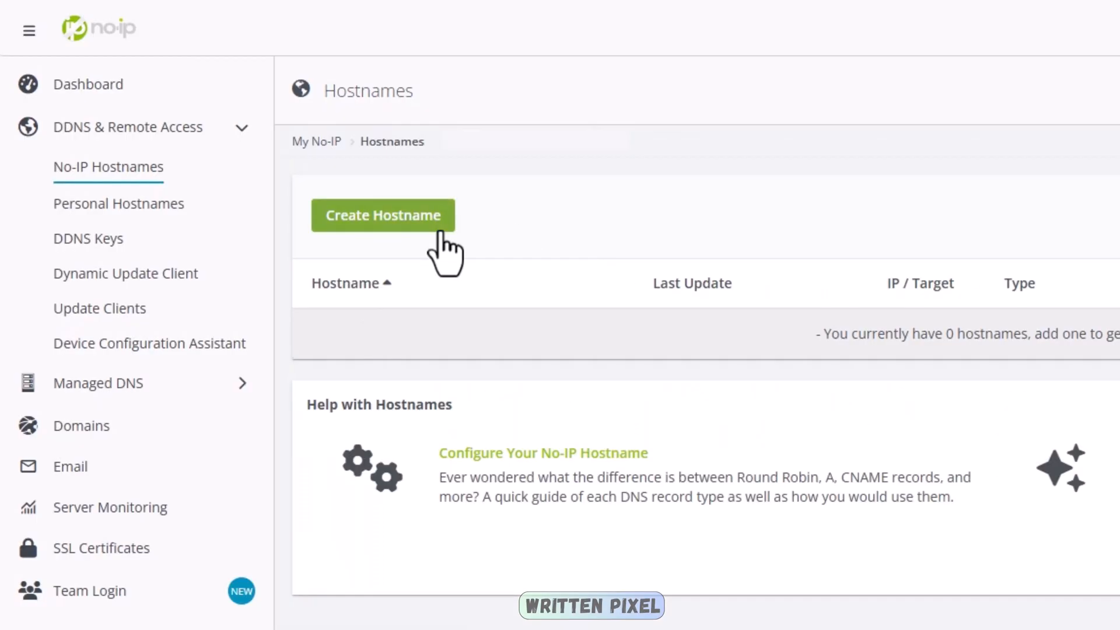
Step: Create the No-IP hostname HomeFTP on the ddns.net domain (homeftp.ddns.net)
left_click(383, 215)
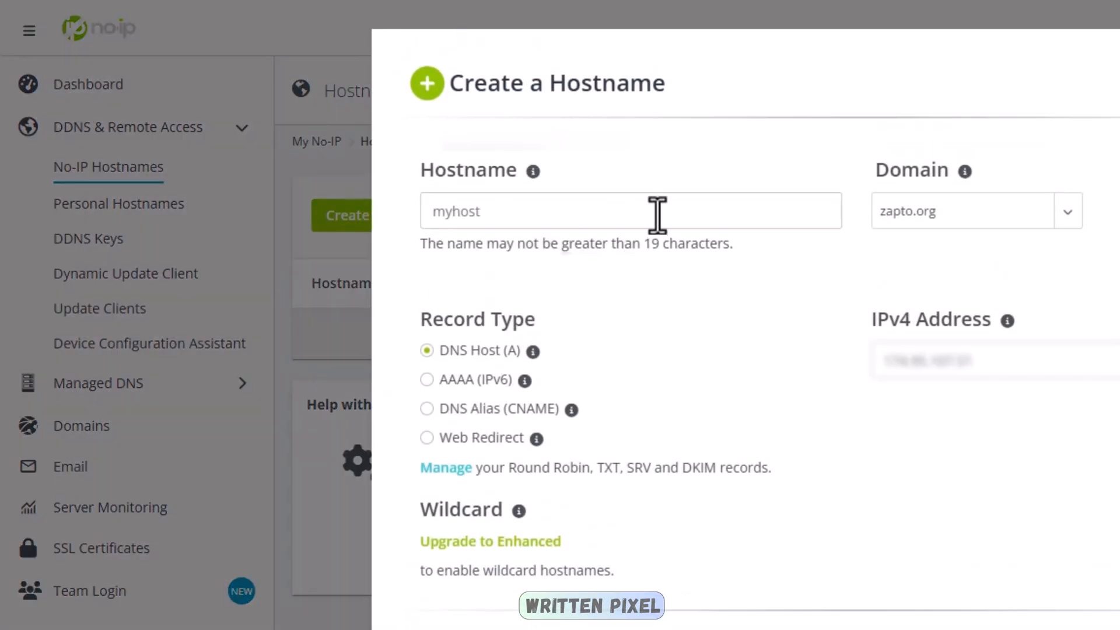
left_click(630, 210)
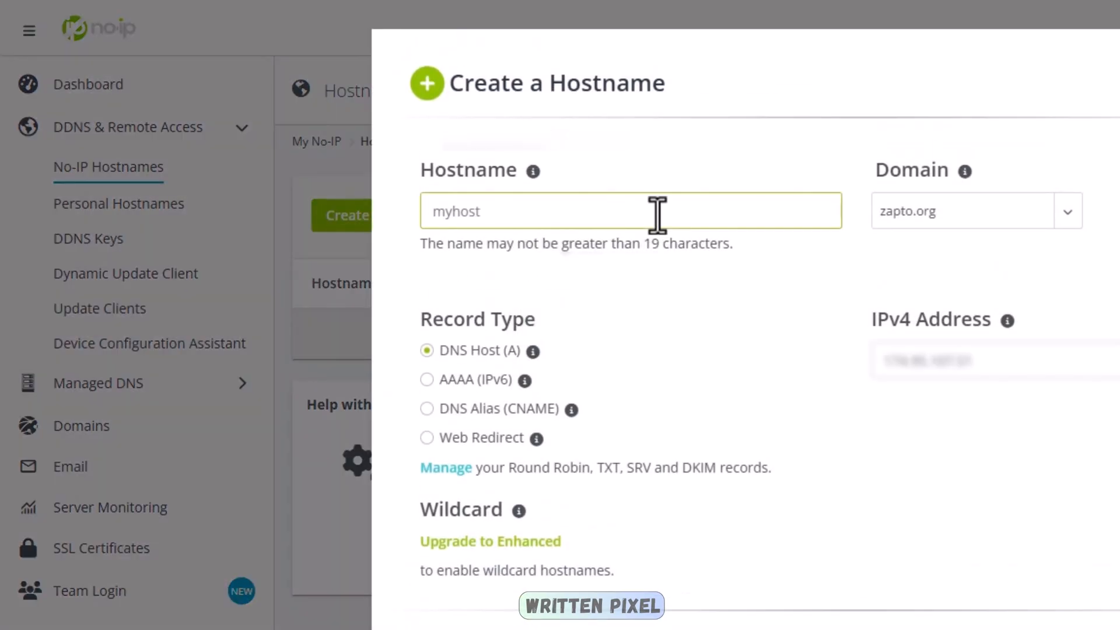
type("HomeFTP")
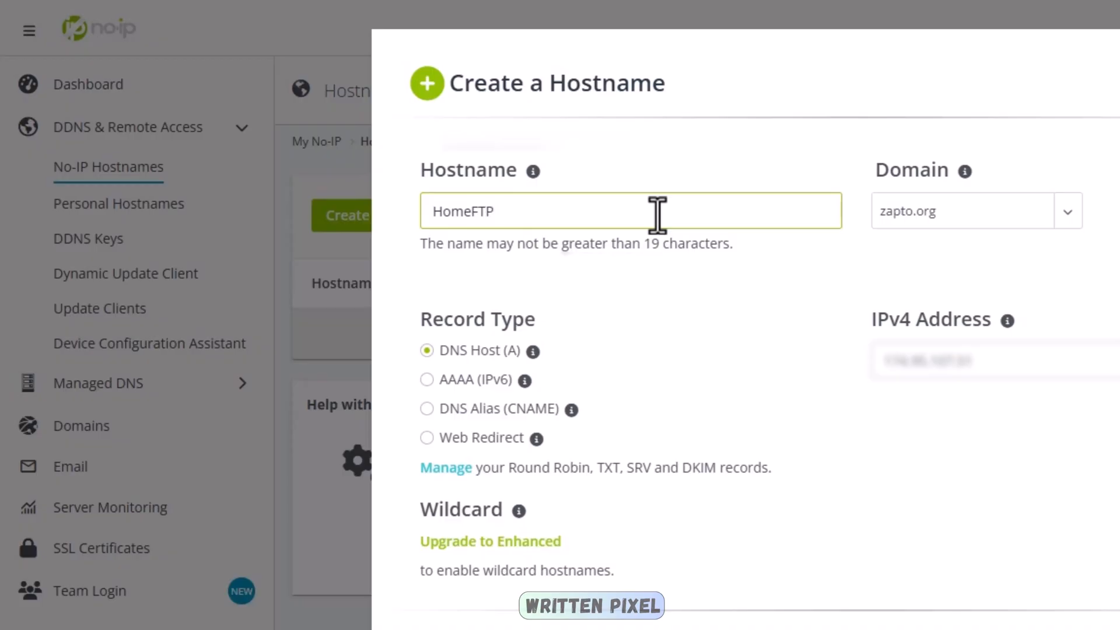
left_click(963, 210)
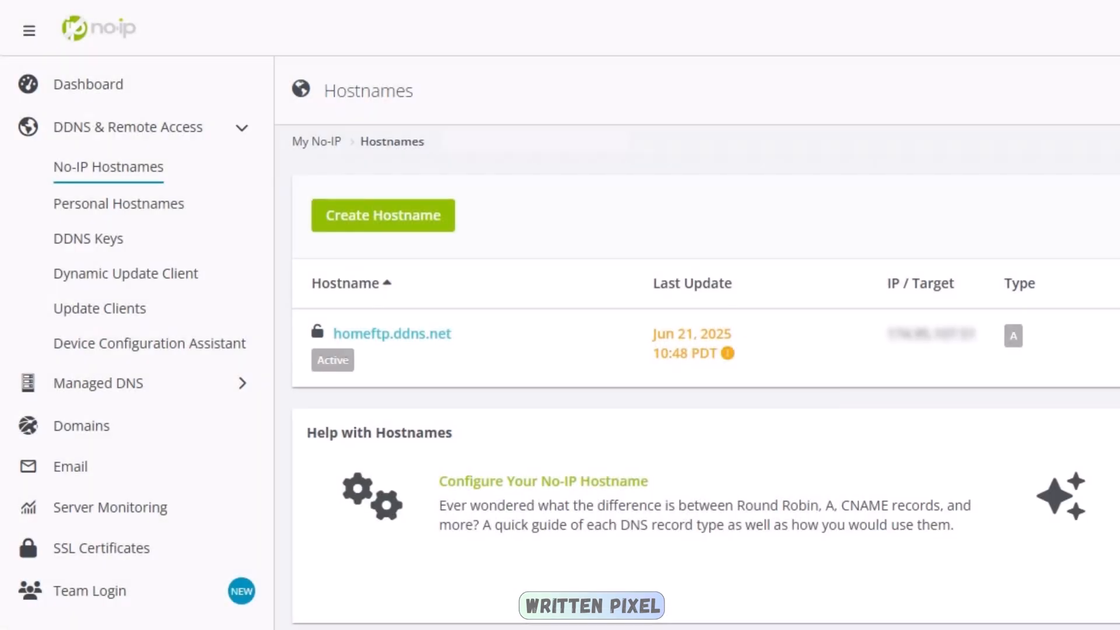
mouse_move(414, 339)
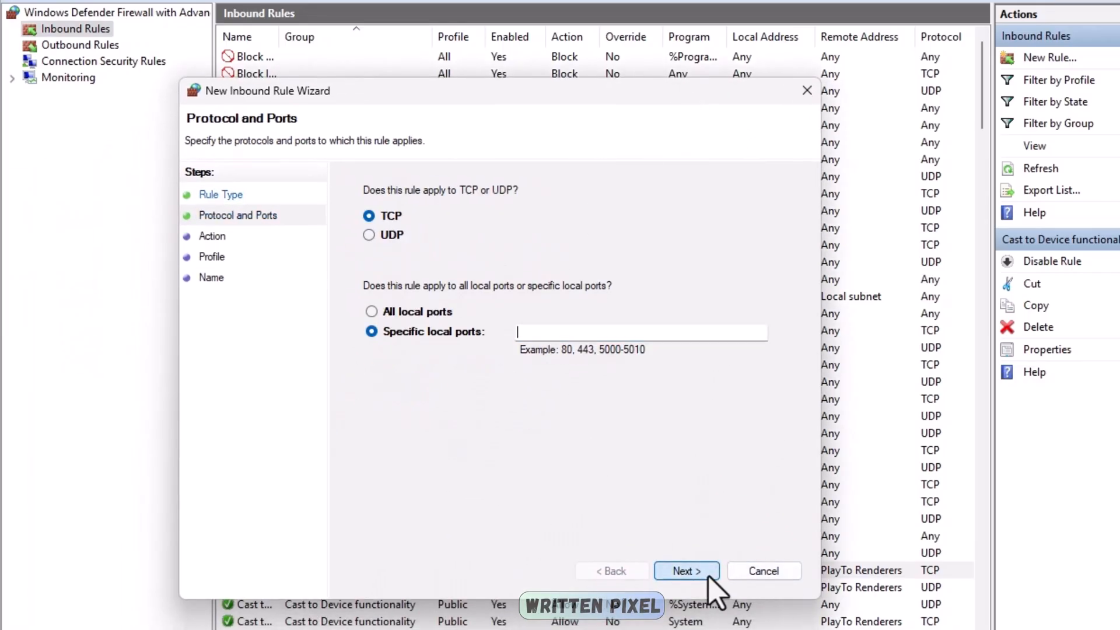
type("21,")
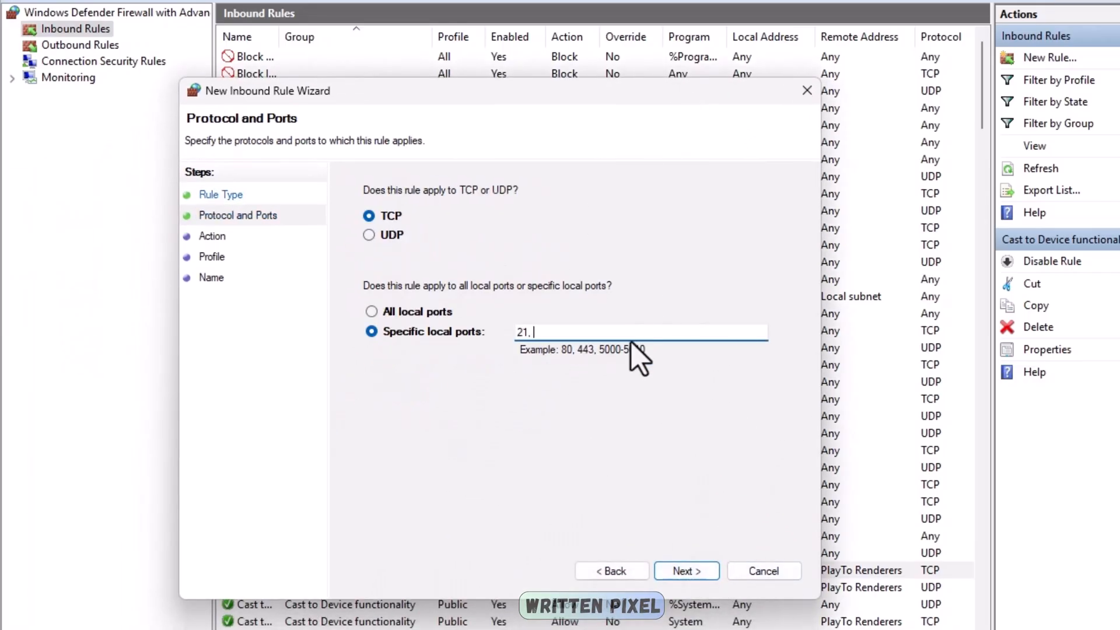
type("2121, 5000")
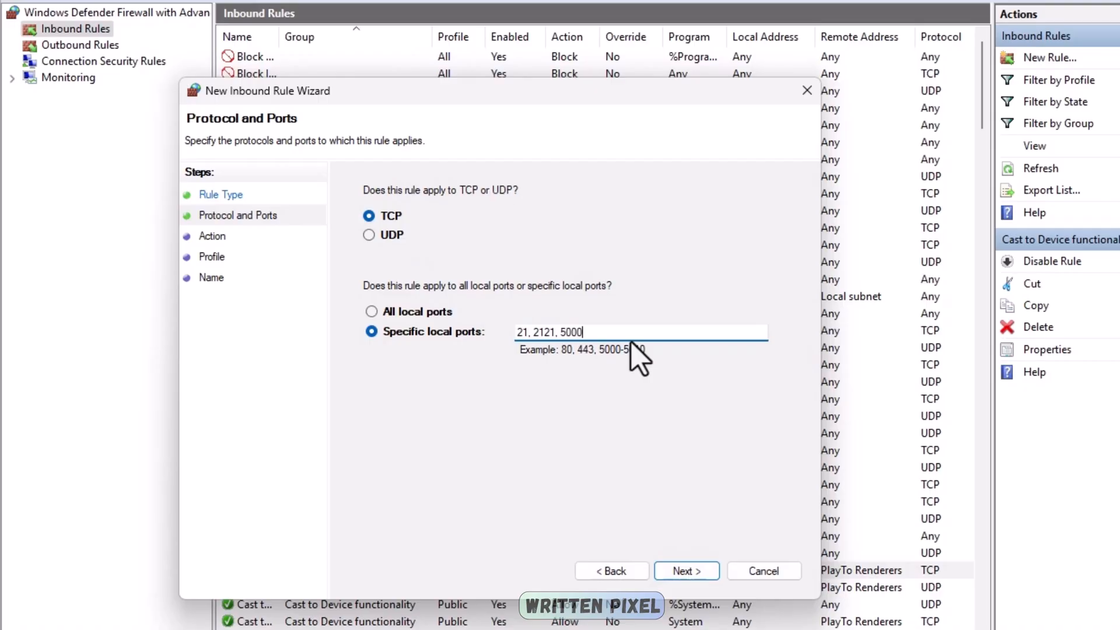
type("0000-51000")
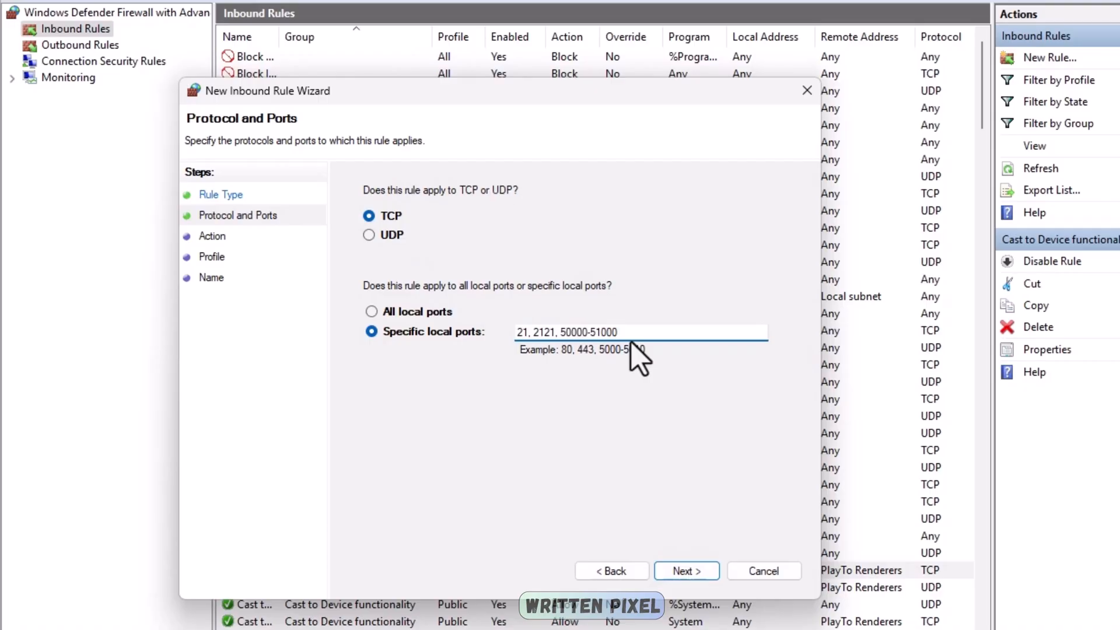
left_click(685, 570)
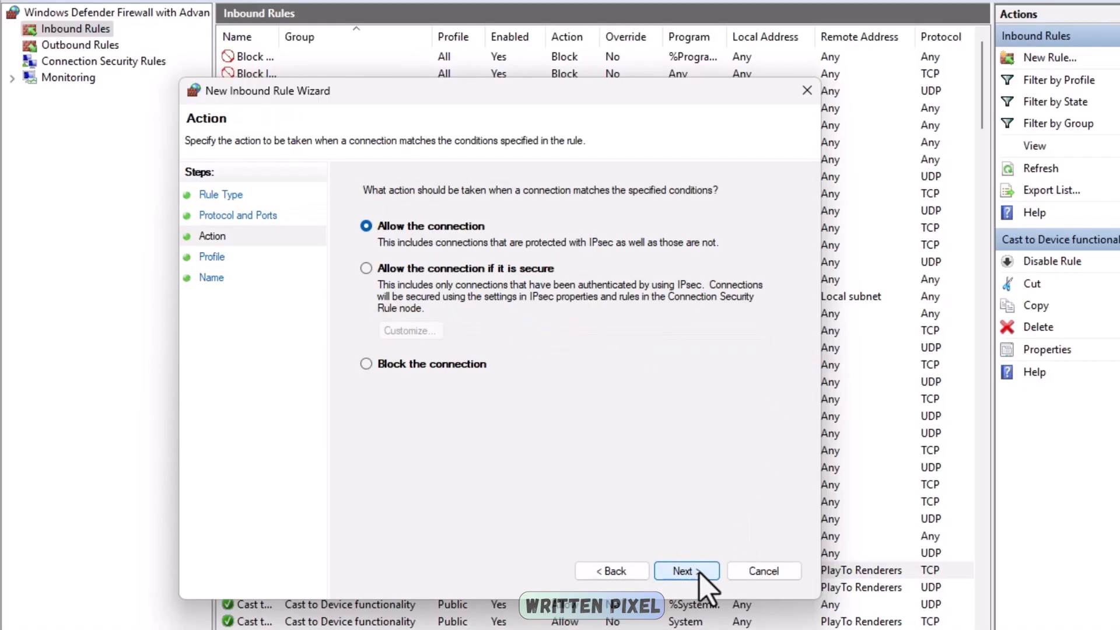
left_click(684, 570)
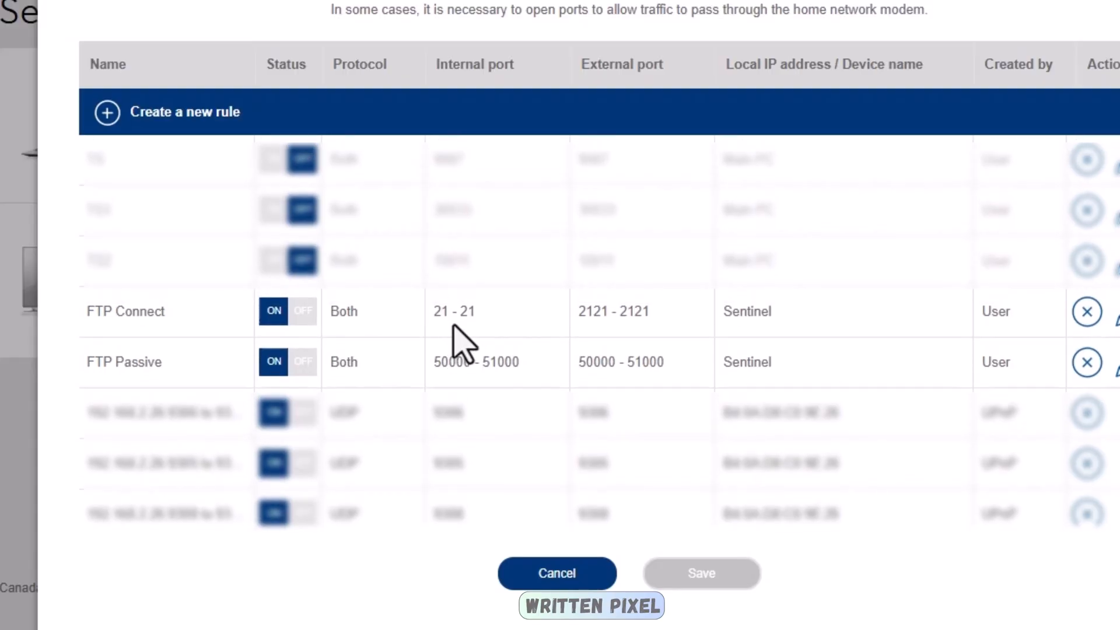
mouse_move(486, 336)
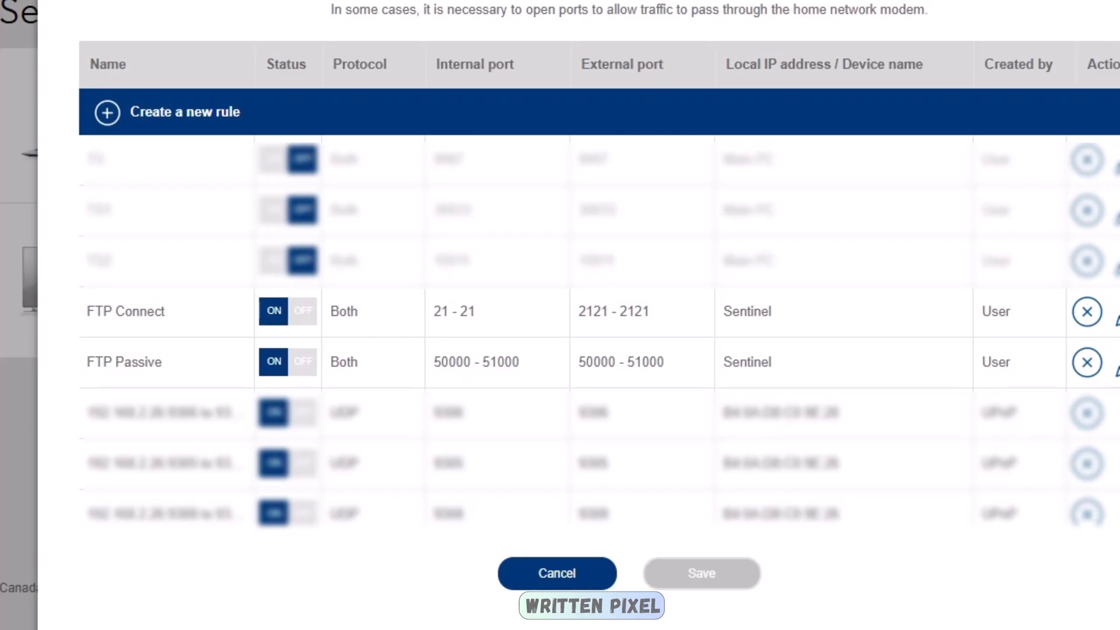
mouse_move(179, 361)
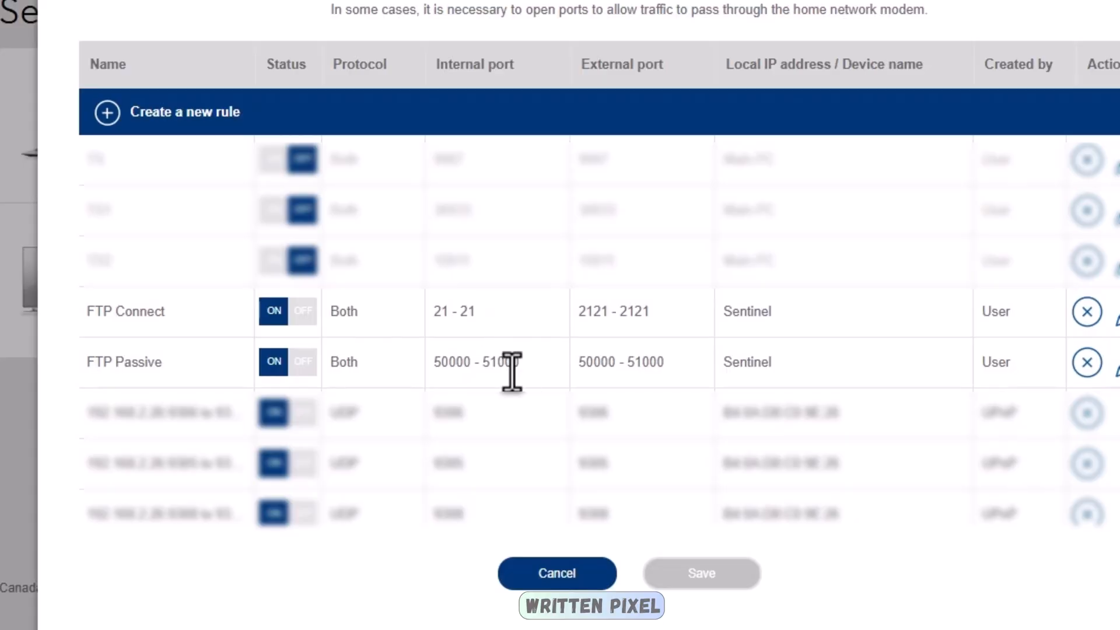
mouse_move(620, 360)
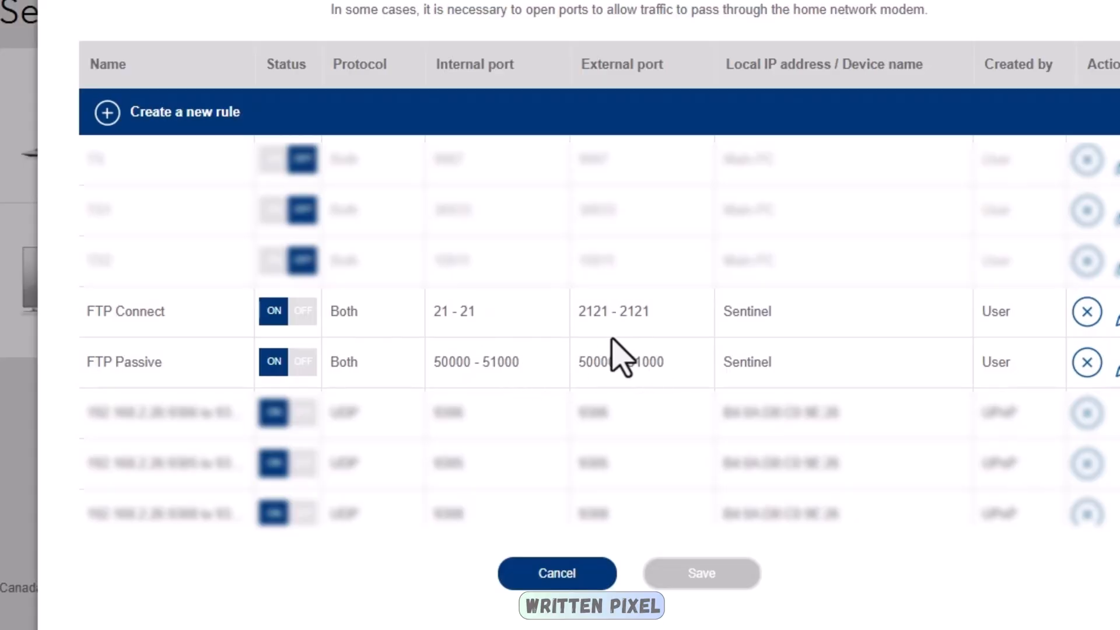
Step: Launch the FileZilla Server 1.10.3 installer
double_click(612, 311)
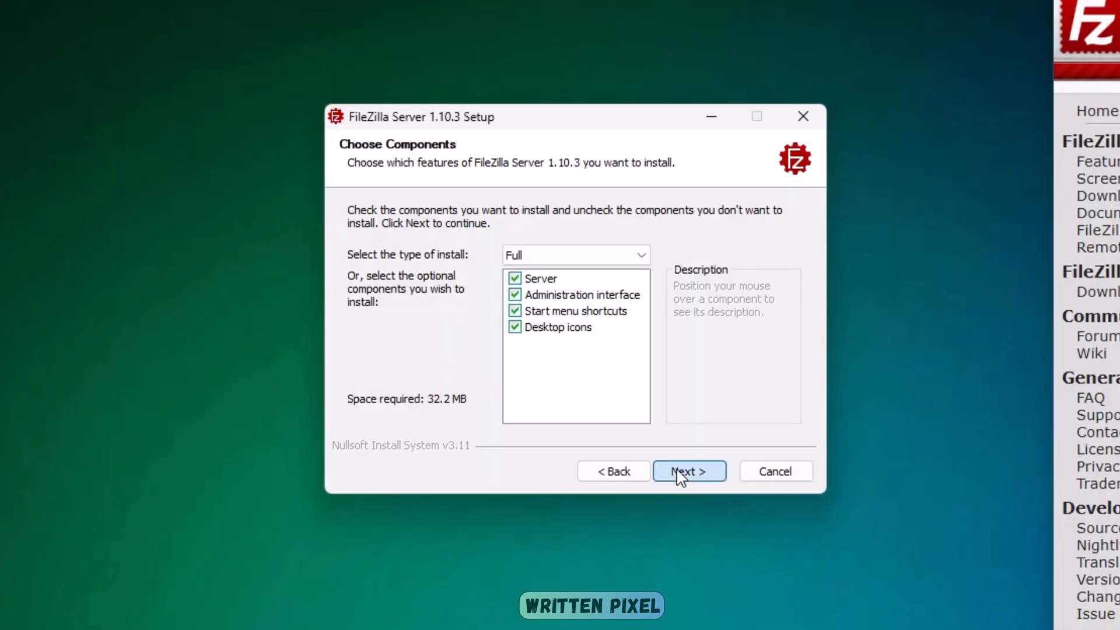
Step: Install FileZilla Server with all components, the default Start Menu folder and an admin password
left_click(687, 471)
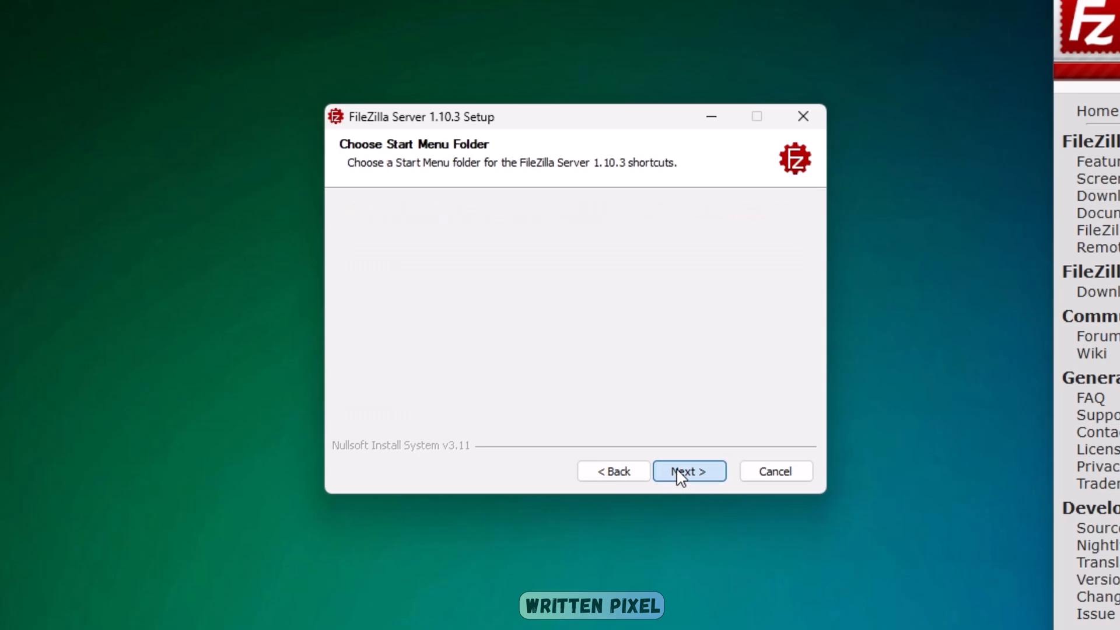
left_click(688, 471)
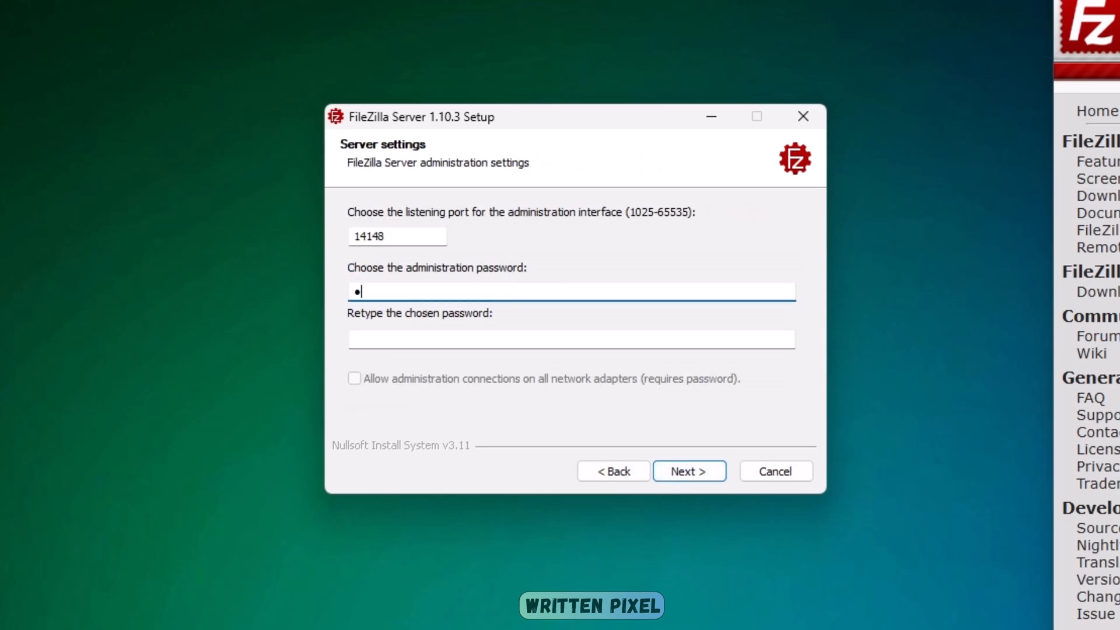
type("•••")
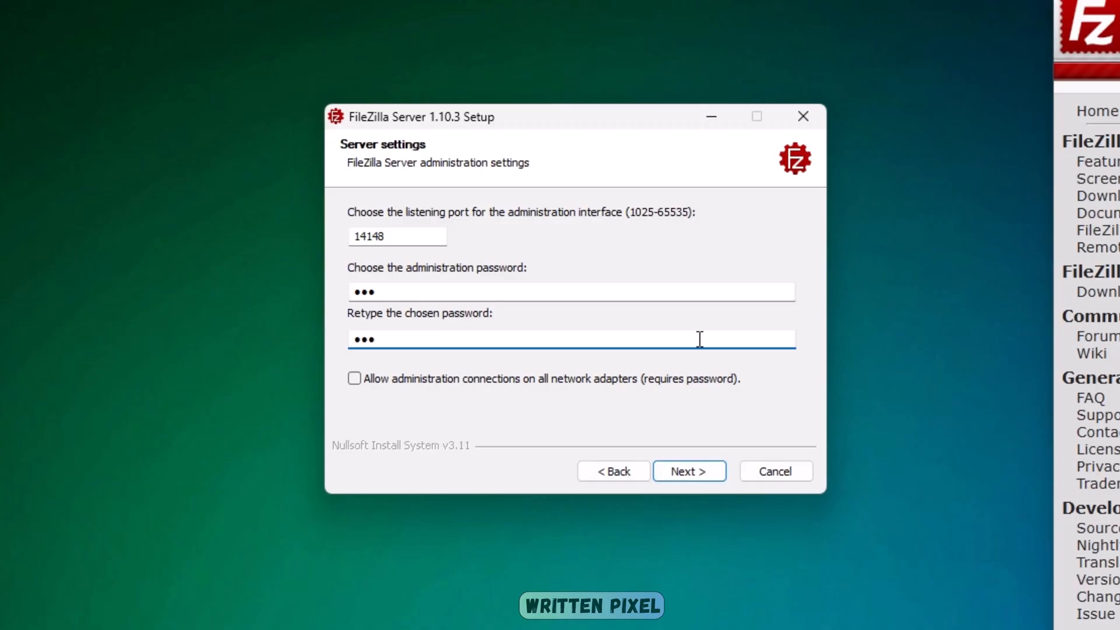
left_click(688, 471)
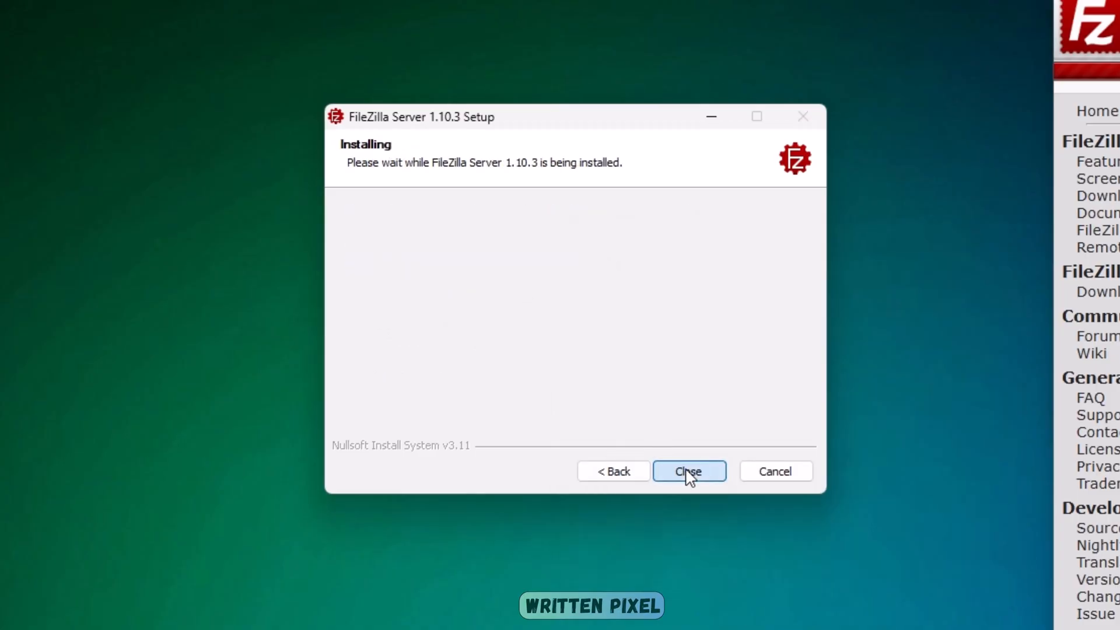
left_click(688, 471)
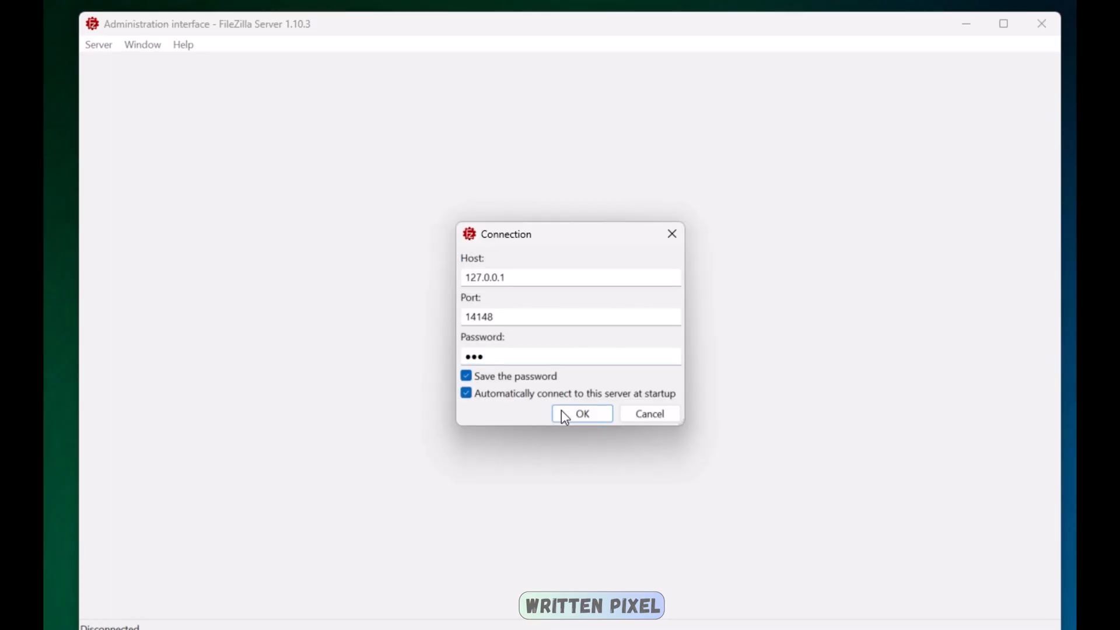
Step: Add password-protected TestUser mounting /HomeFiles to C:\Test, and apply the server settings
left_click(582, 413)
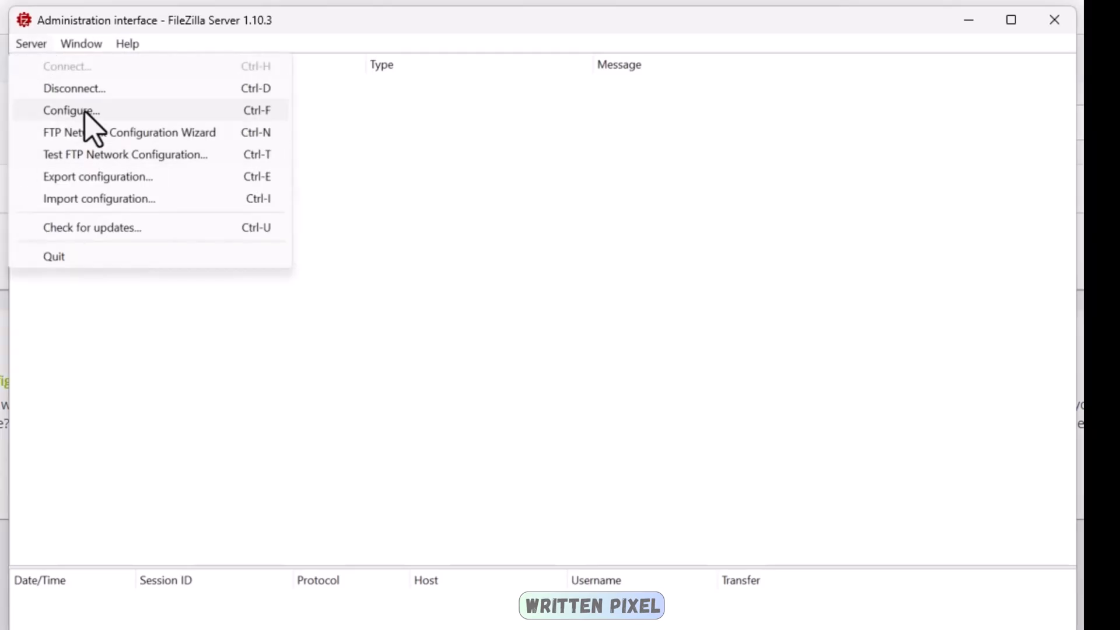
left_click(71, 110)
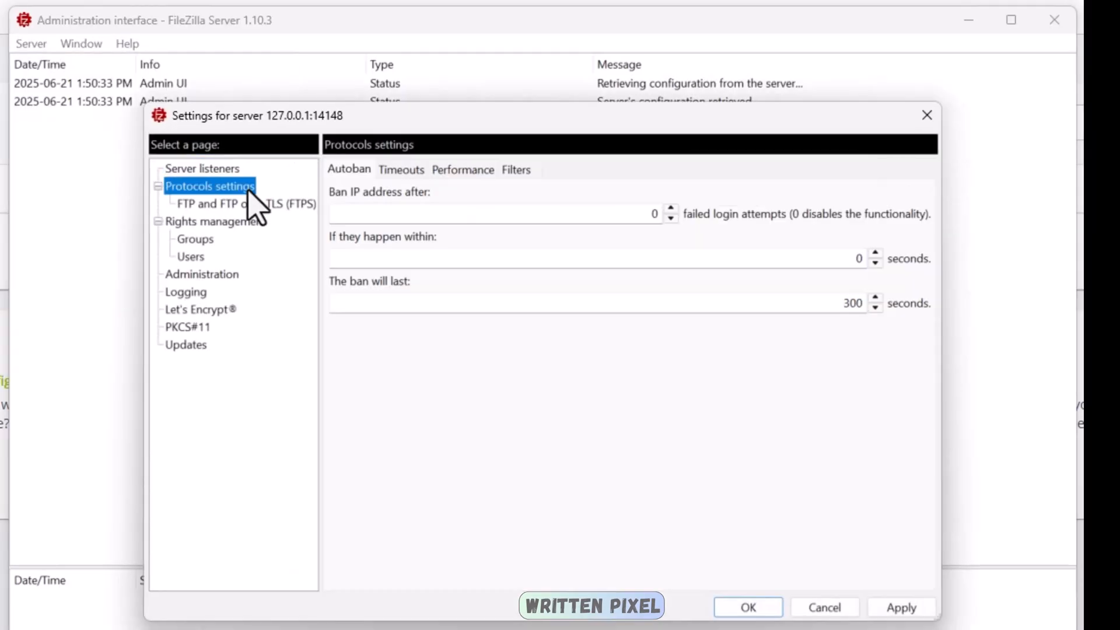
left_click(190, 256)
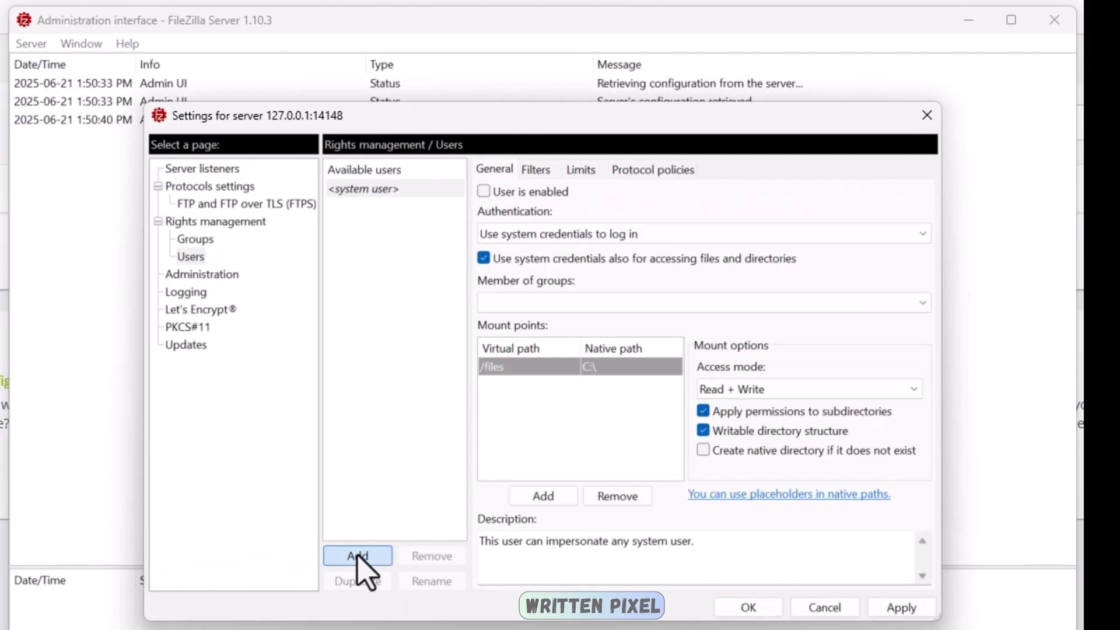
left_click(356, 556)
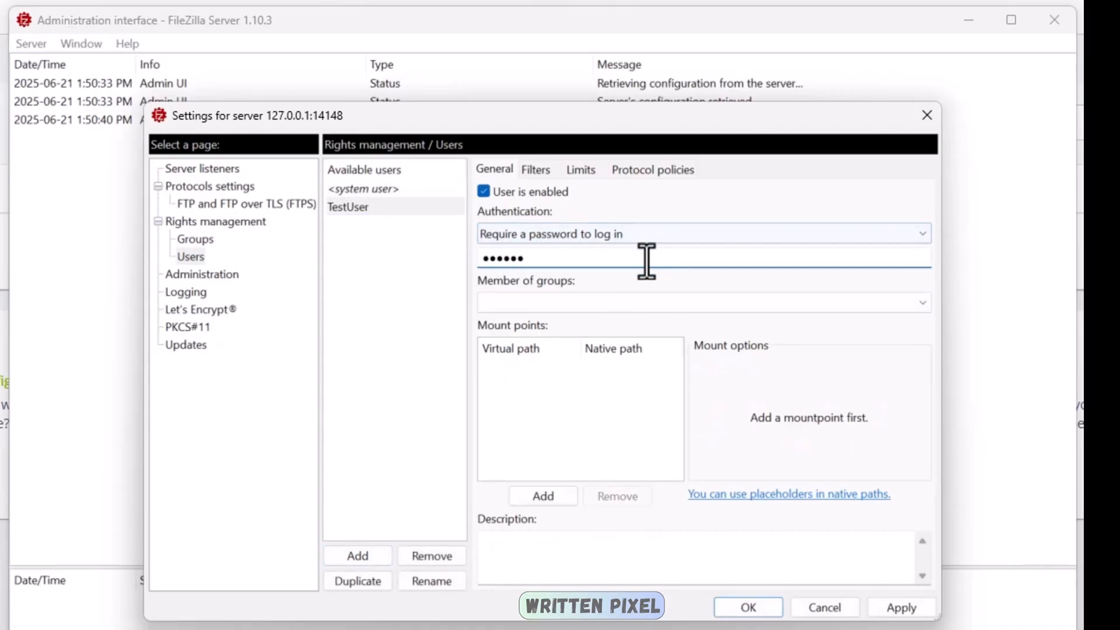
left_click(542, 495)
type("/HomeFiles")
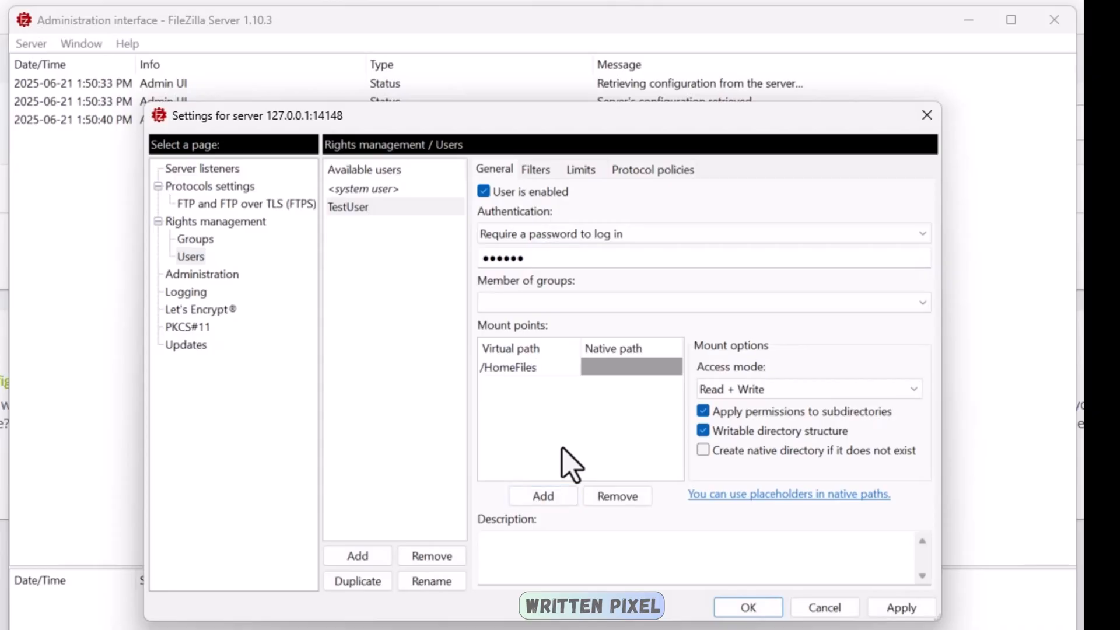
type("C:\\Test")
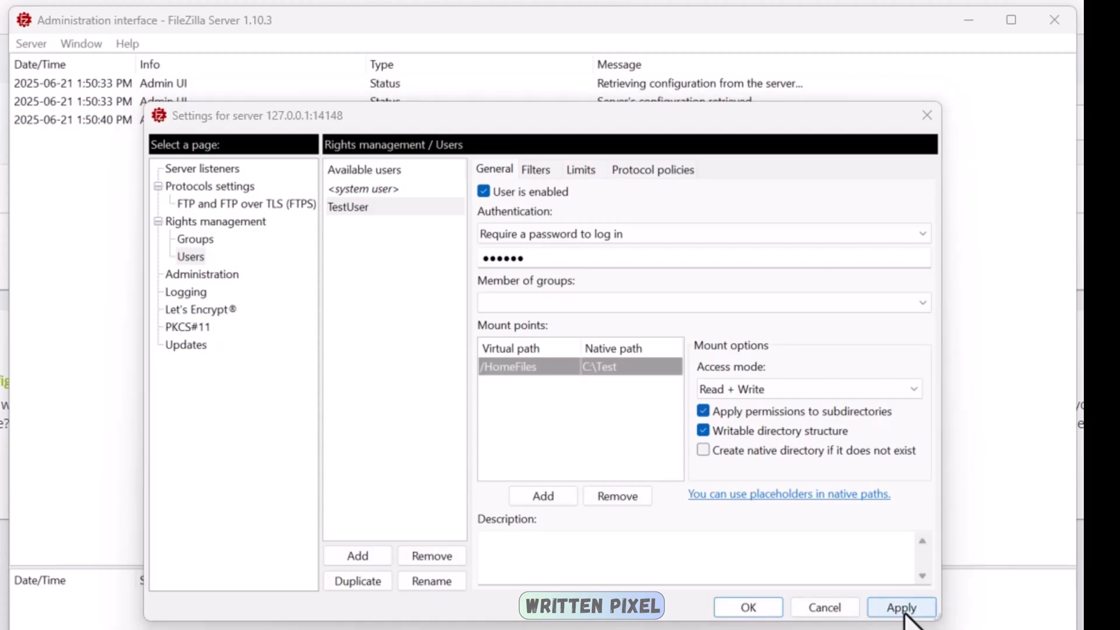
left_click(900, 607)
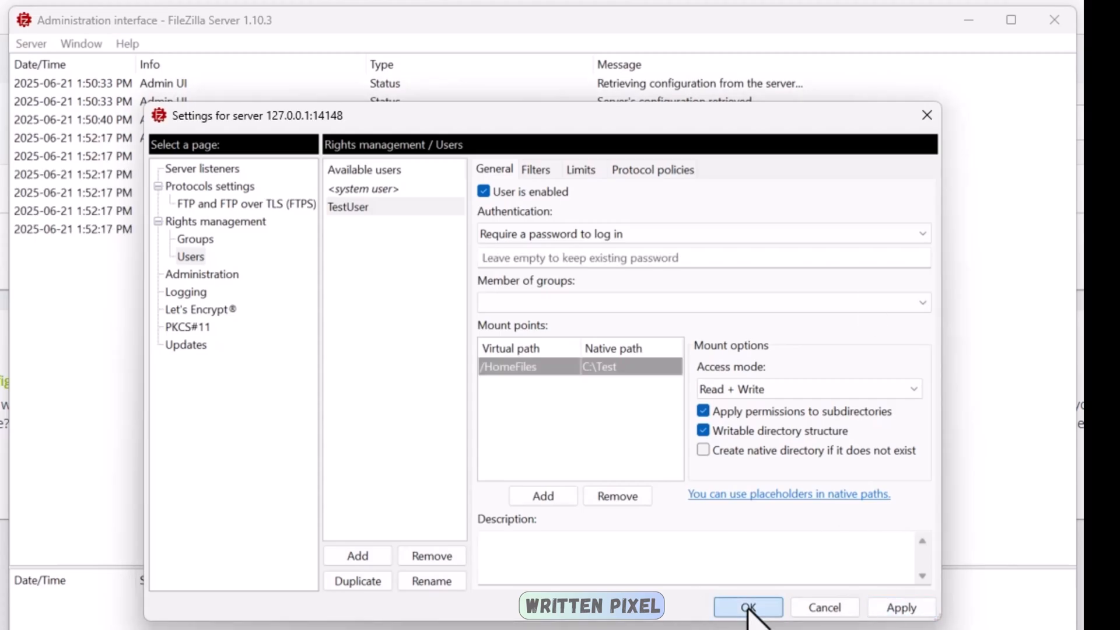
left_click(746, 607)
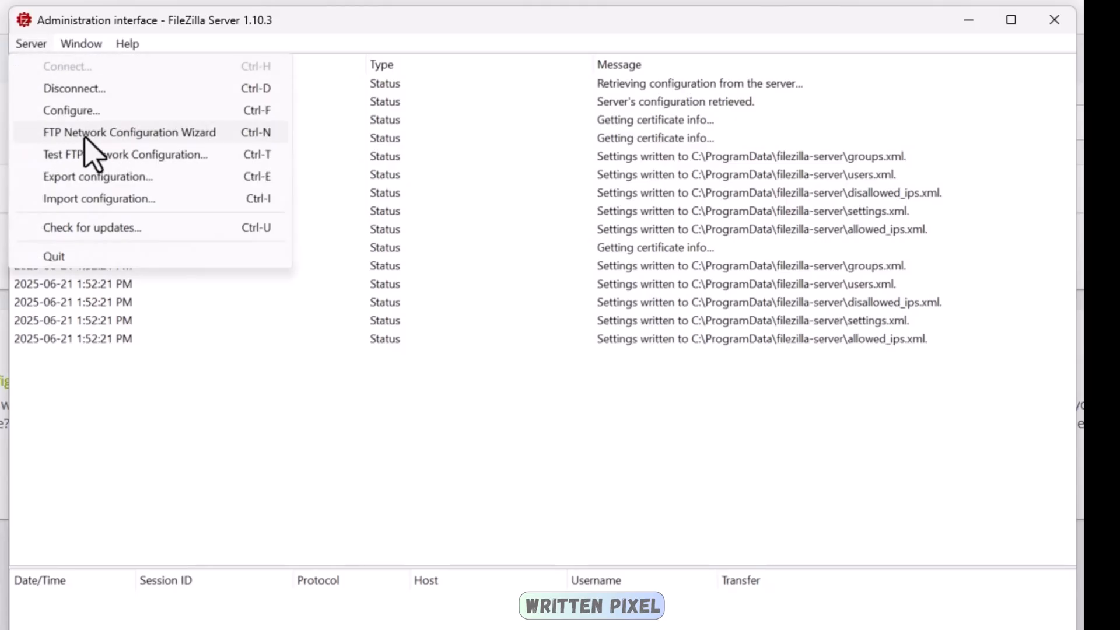
Step: Run the network wizard with passive ports 50000–51000 and host homeftp.ddns.net, then test
left_click(130, 132)
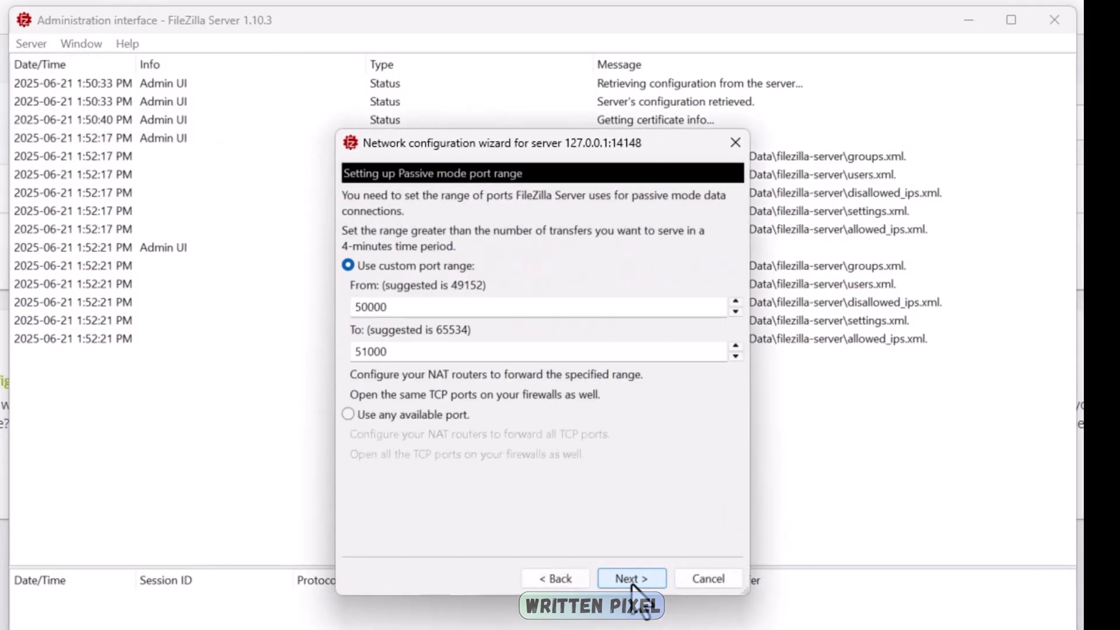
left_click(630, 578)
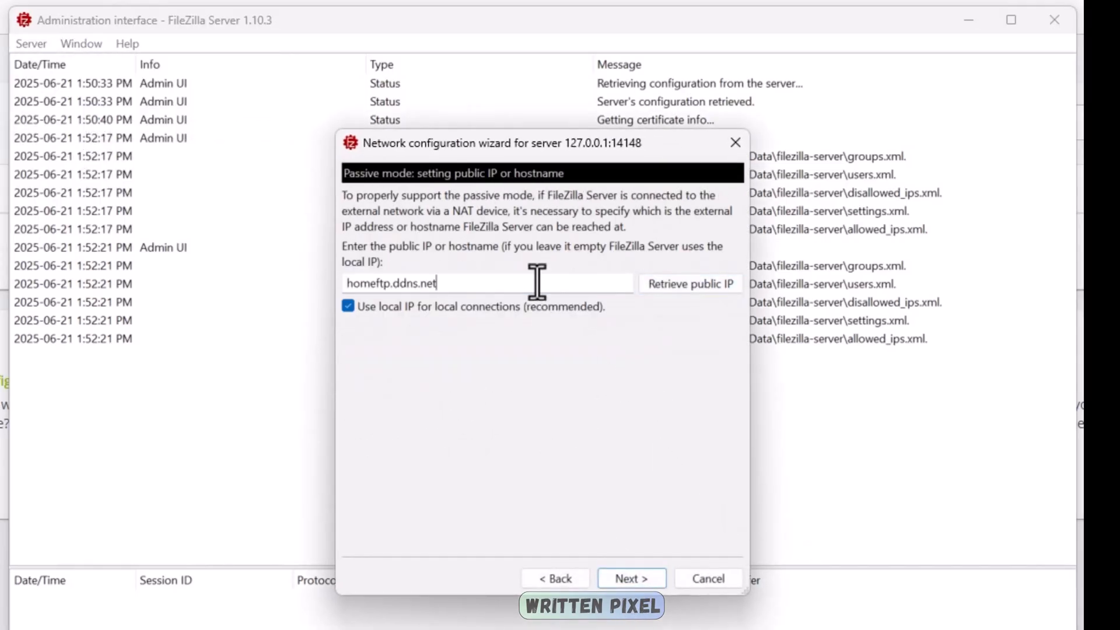
left_click(631, 578)
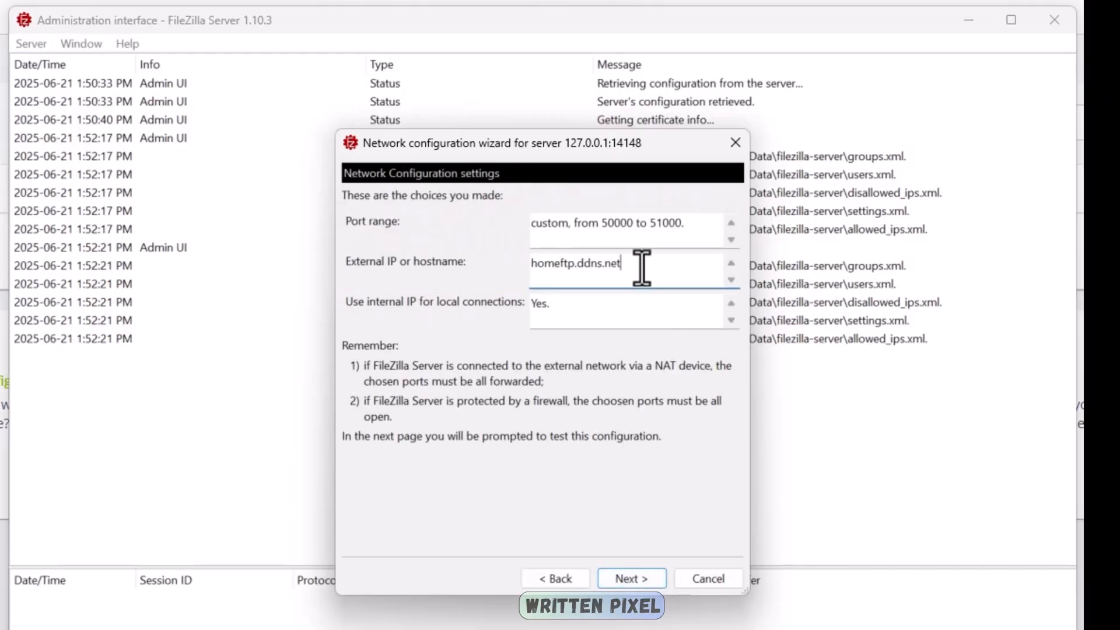
left_click(630, 577)
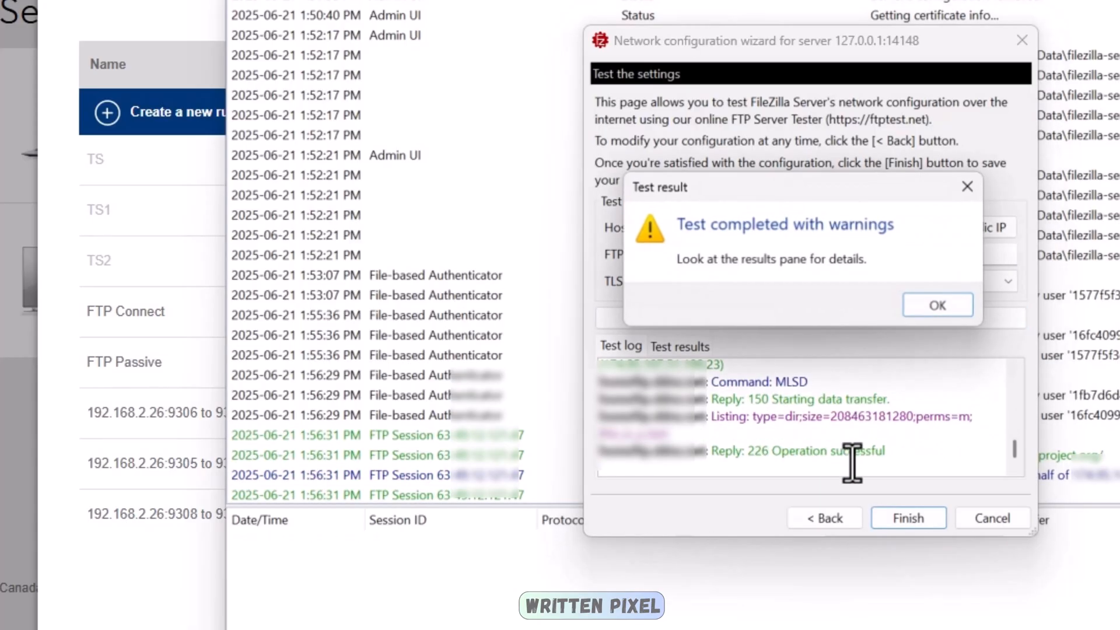
mouse_move(866, 297)
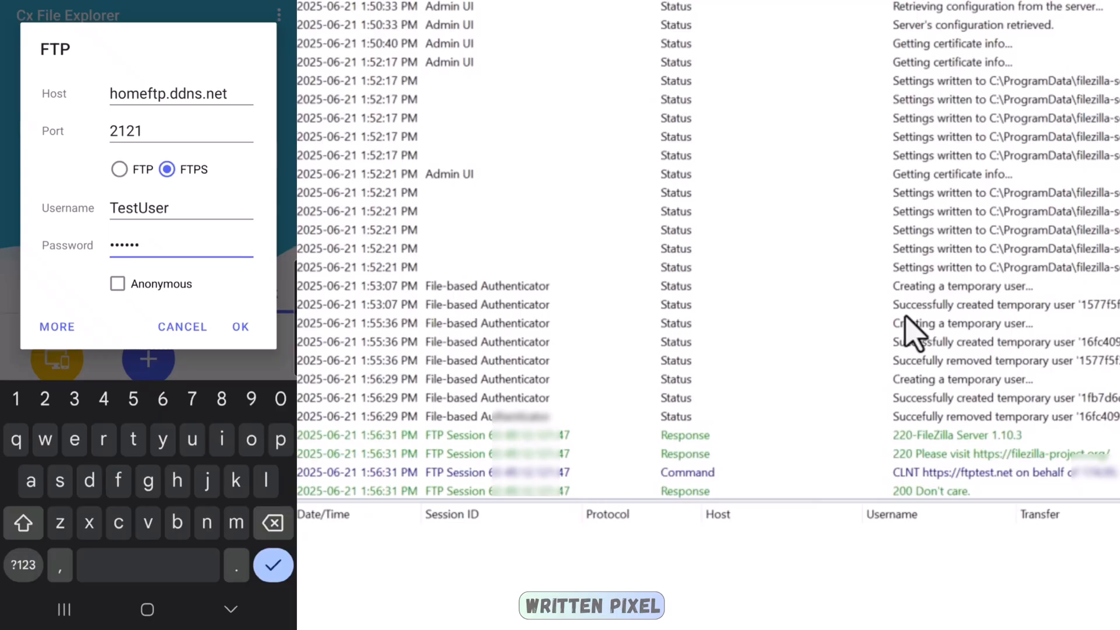
left_click(239, 327)
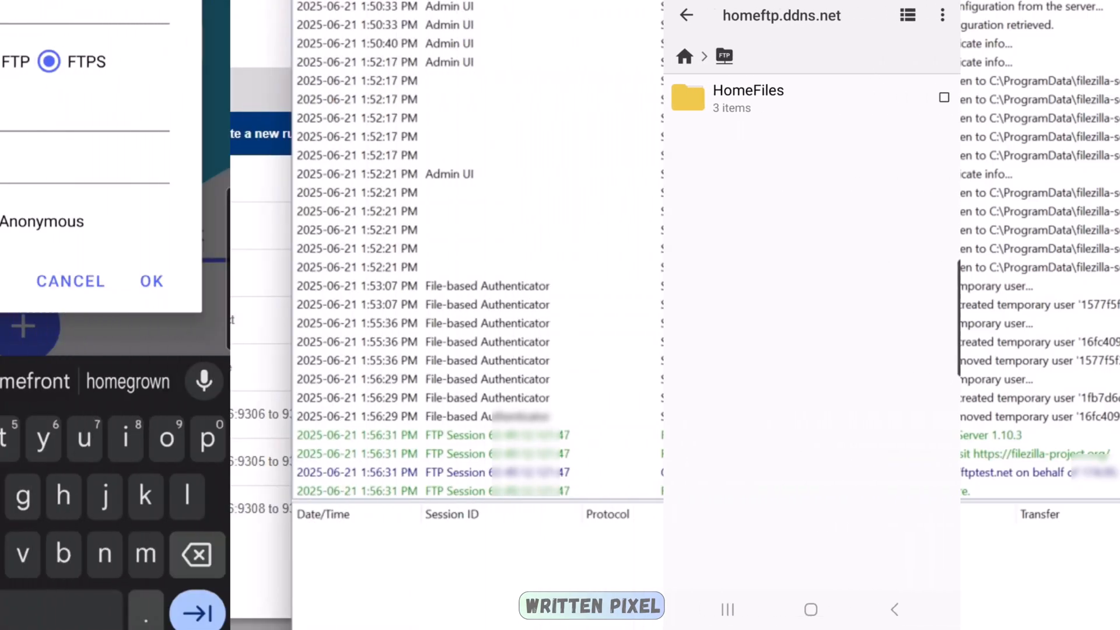
right_click(314, 307)
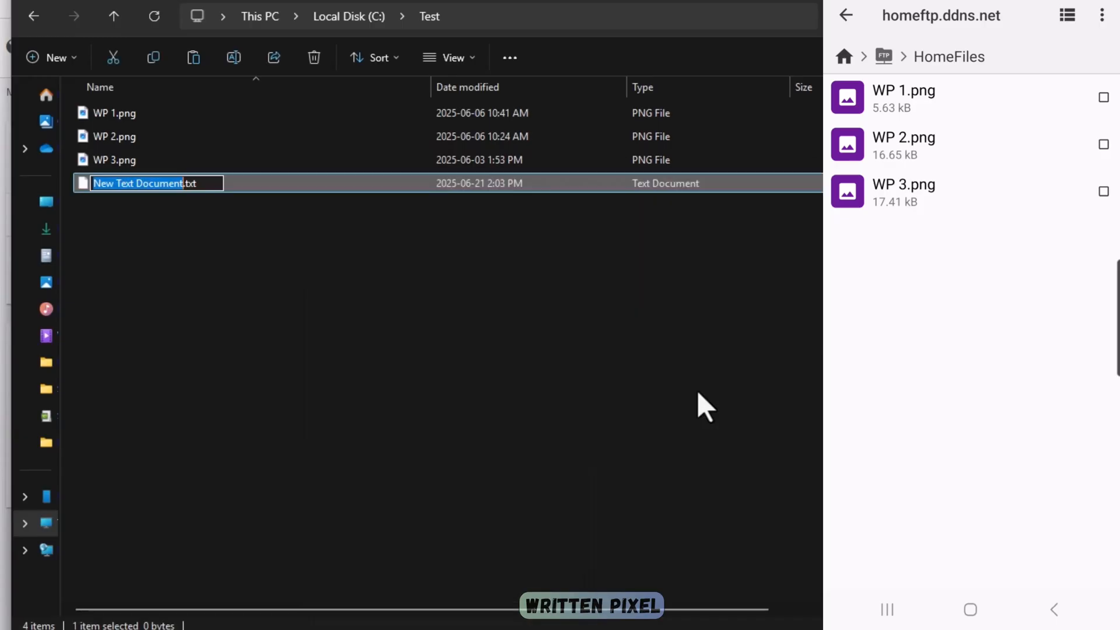
Step: Delete New Text Document.txt, WP 1.png and WP 2.png from HomeFiles
left_click(1102, 15)
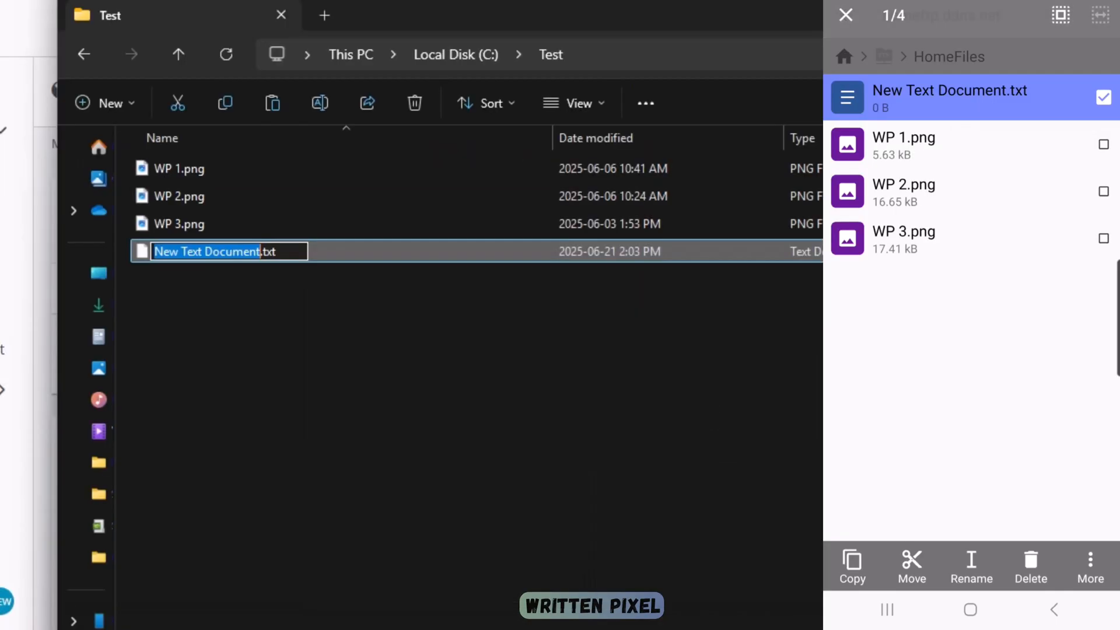
left_click(1029, 566)
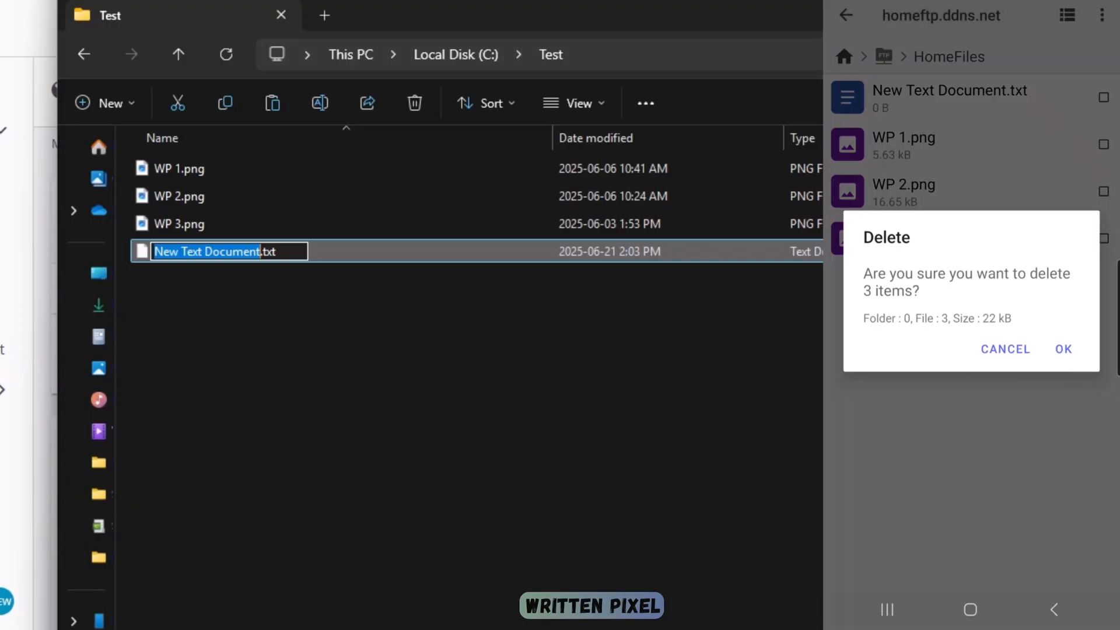
left_click(1063, 349)
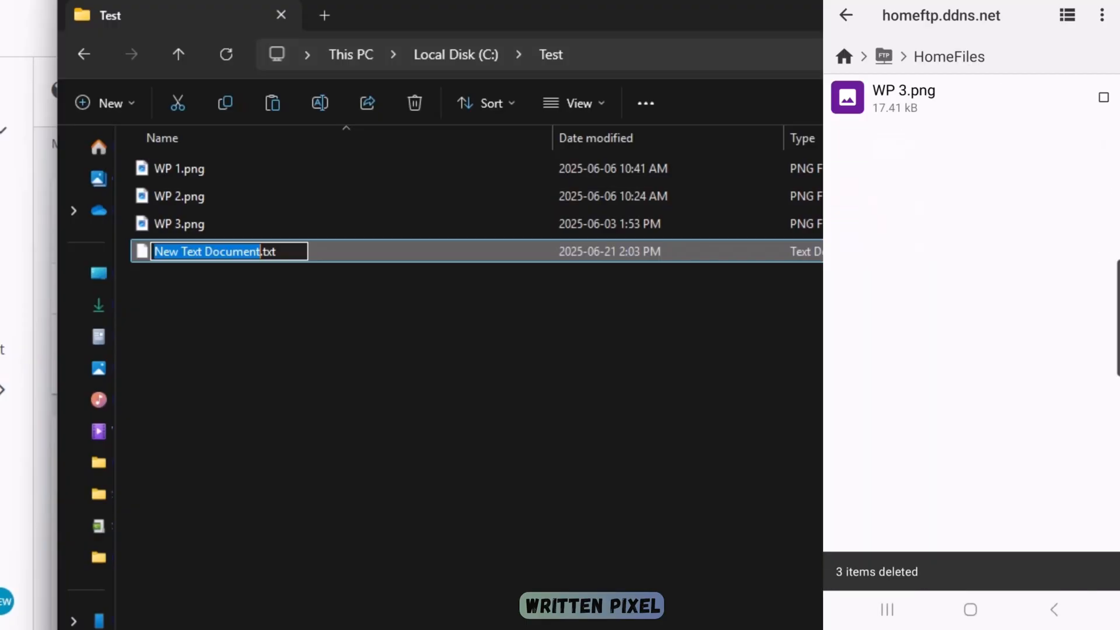